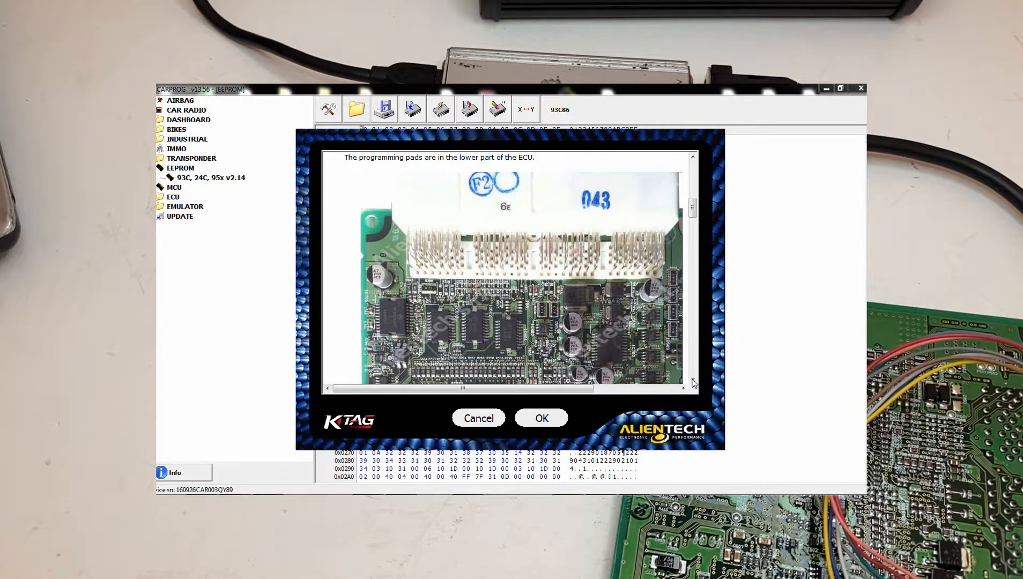
# - Scroll the K-TAG ECU help to the 'Reading using the rainbow ribbon cable' soldering diagram
pyautogui.scroll(-3)
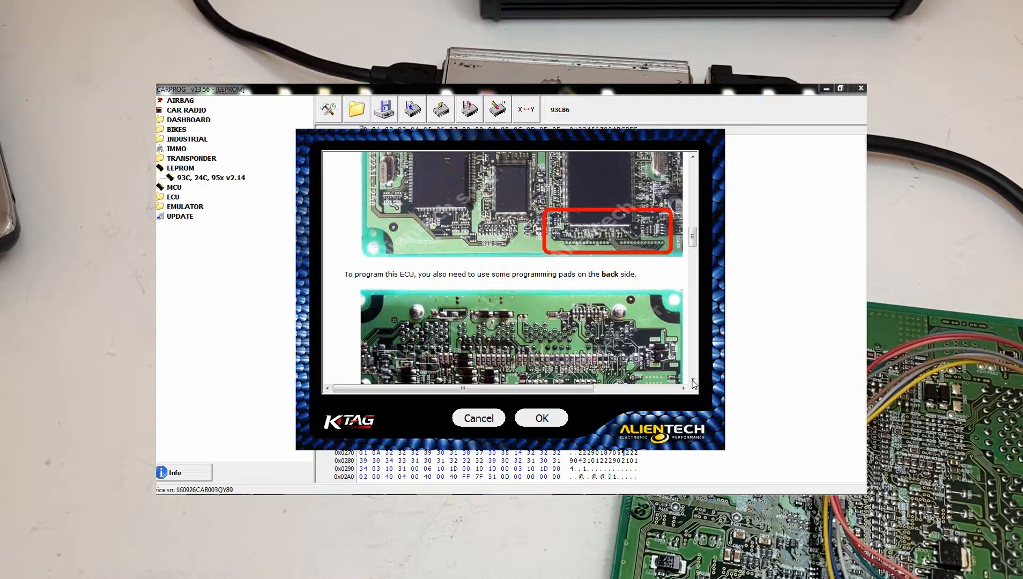
pyautogui.scroll(-3)
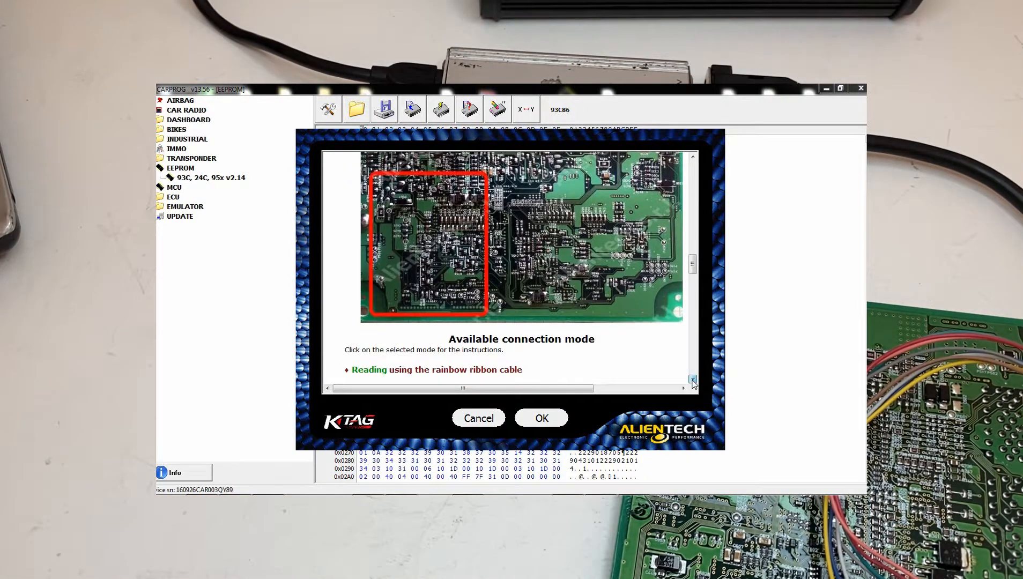
pyautogui.click(692, 380)
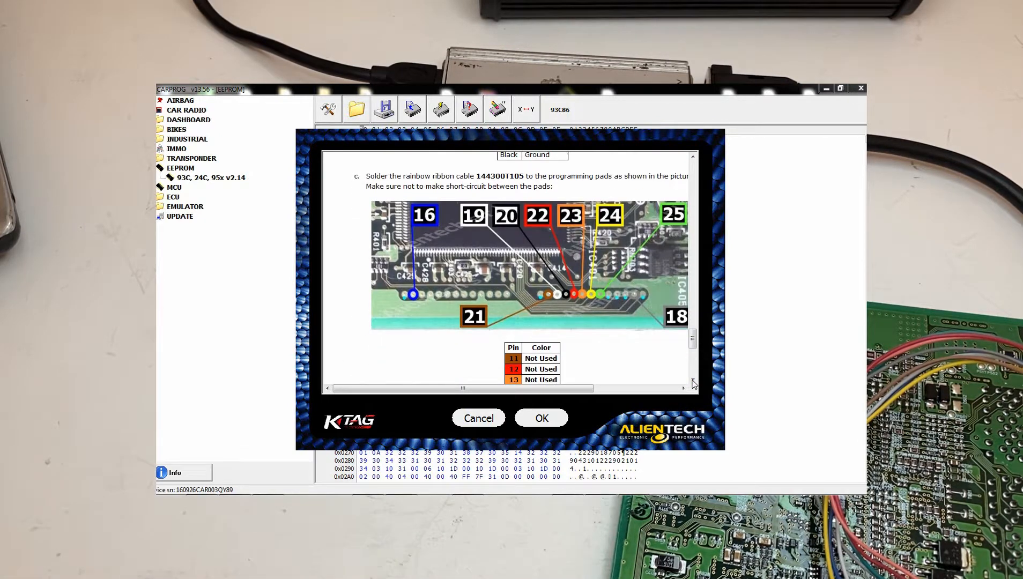
pyautogui.moveTo(578, 321)
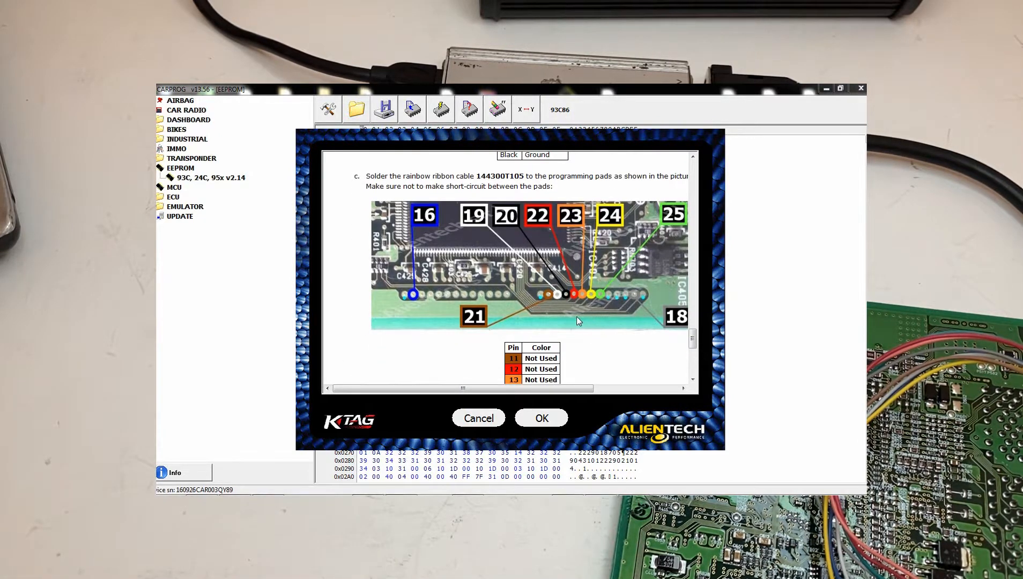
pyautogui.moveTo(617, 281)
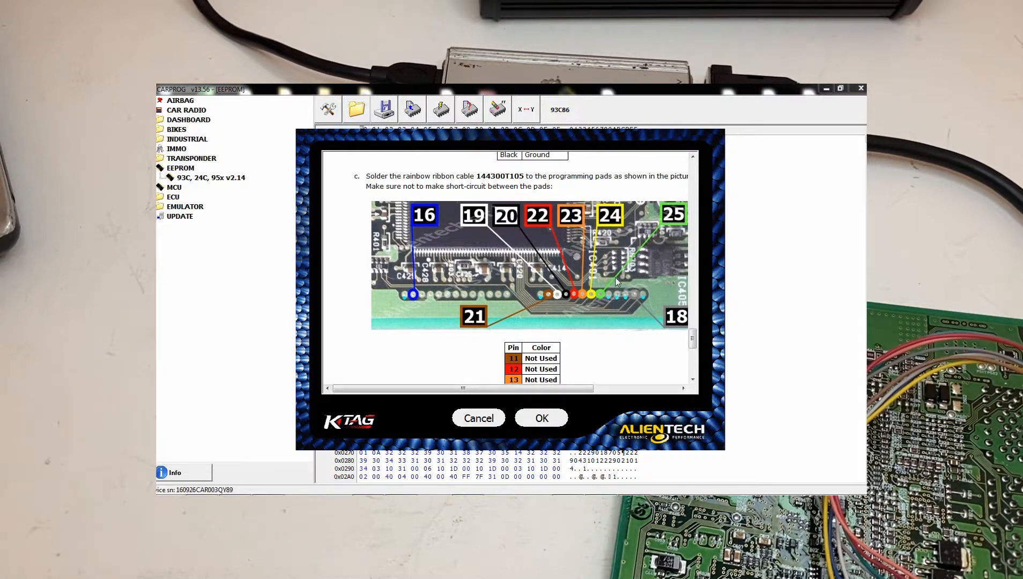
pyautogui.moveTo(473, 256)
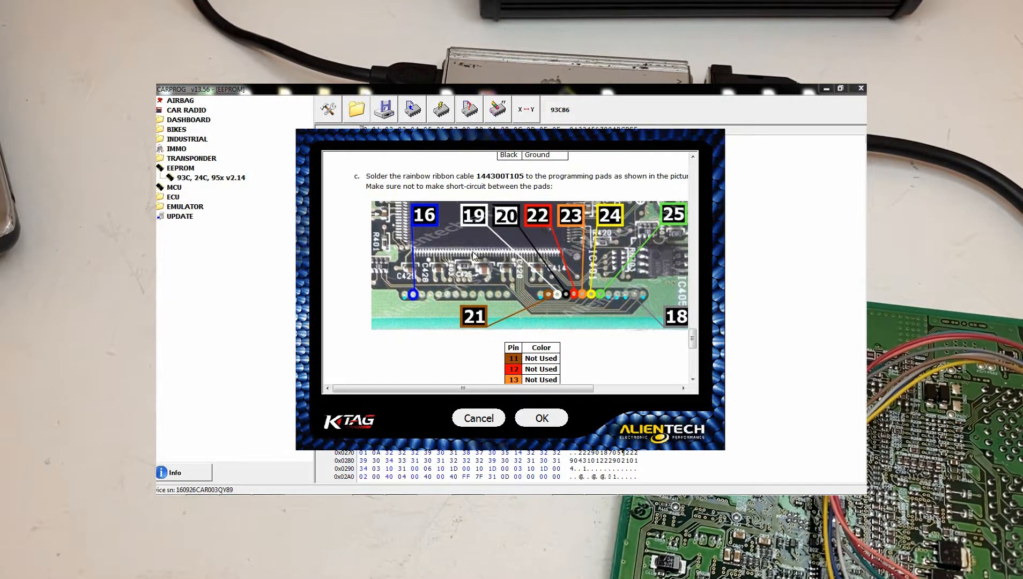
pyautogui.moveTo(598, 230)
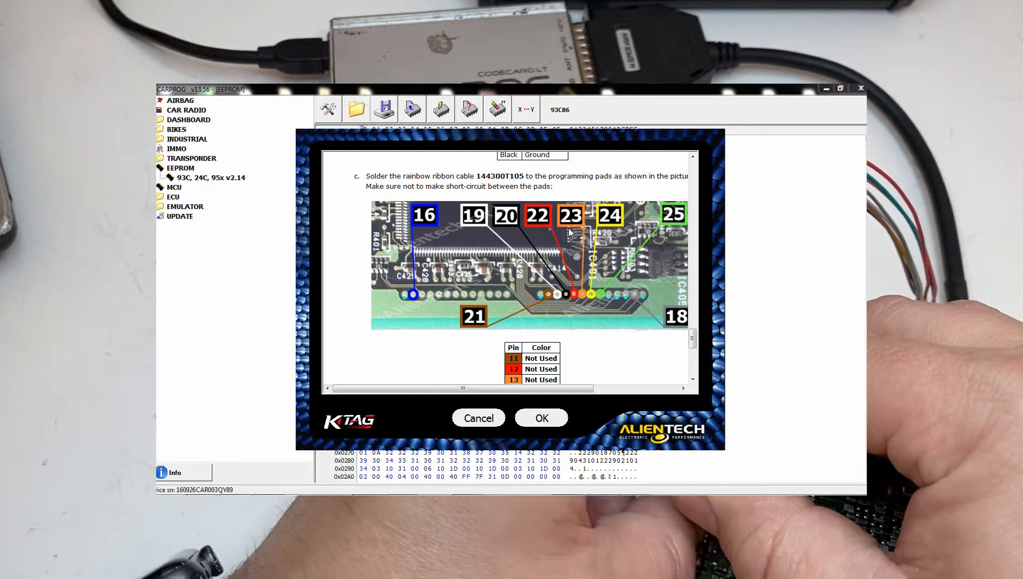
# - Dismiss the K-TAG connection help and exit the K-TAG read/write window
pyautogui.click(541, 418)
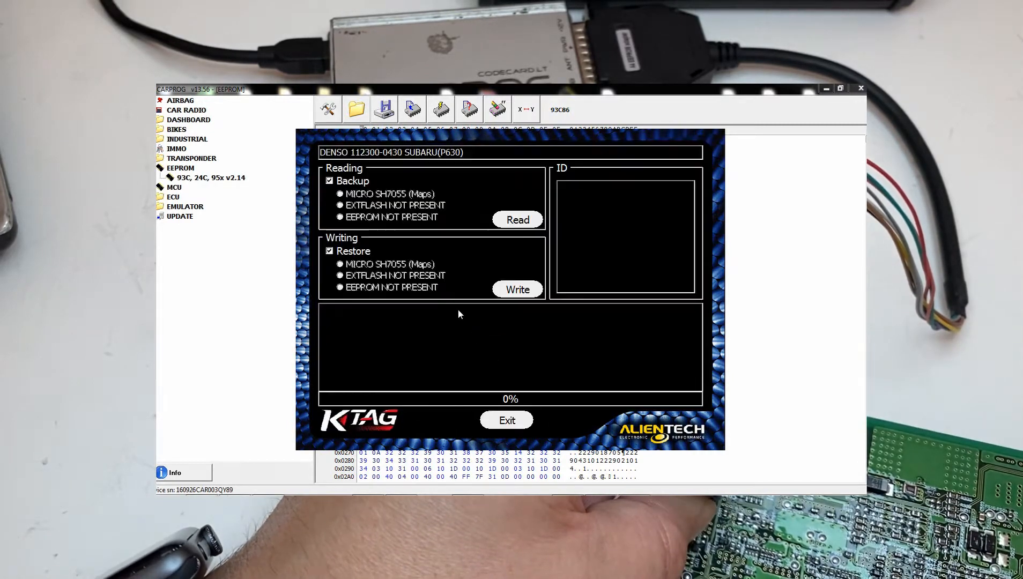
pyautogui.click(506, 419)
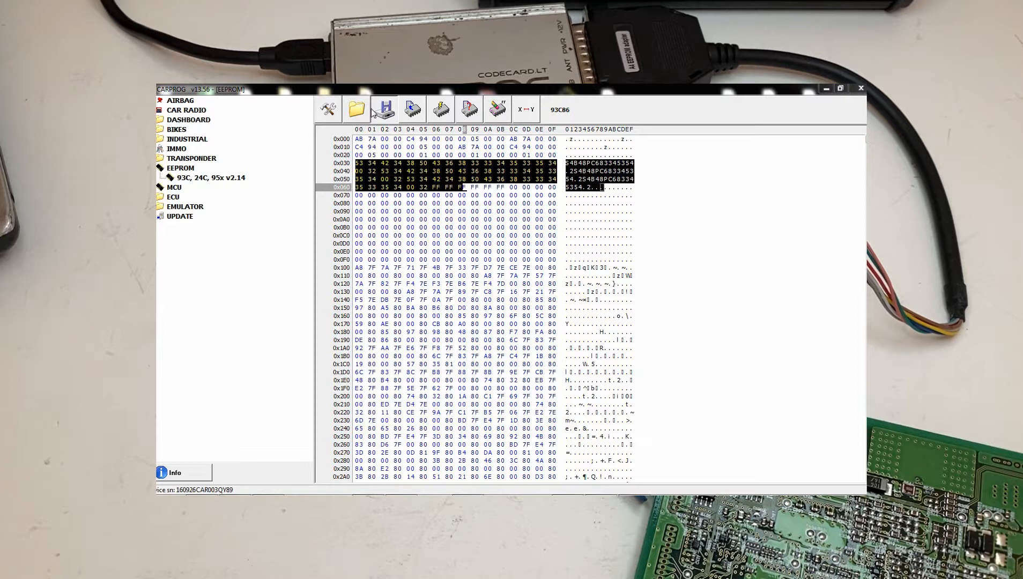
# - Save the dump to the Desktop as 'subaru ecu orig', then read the donor 93C86 EEPROM
pyautogui.click(411, 109)
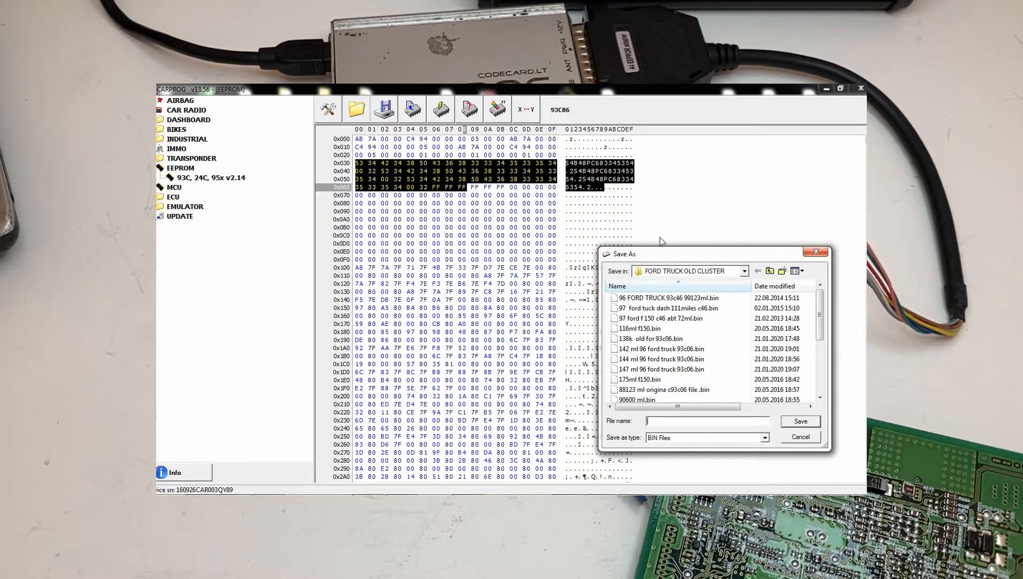
pyautogui.click(751, 270)
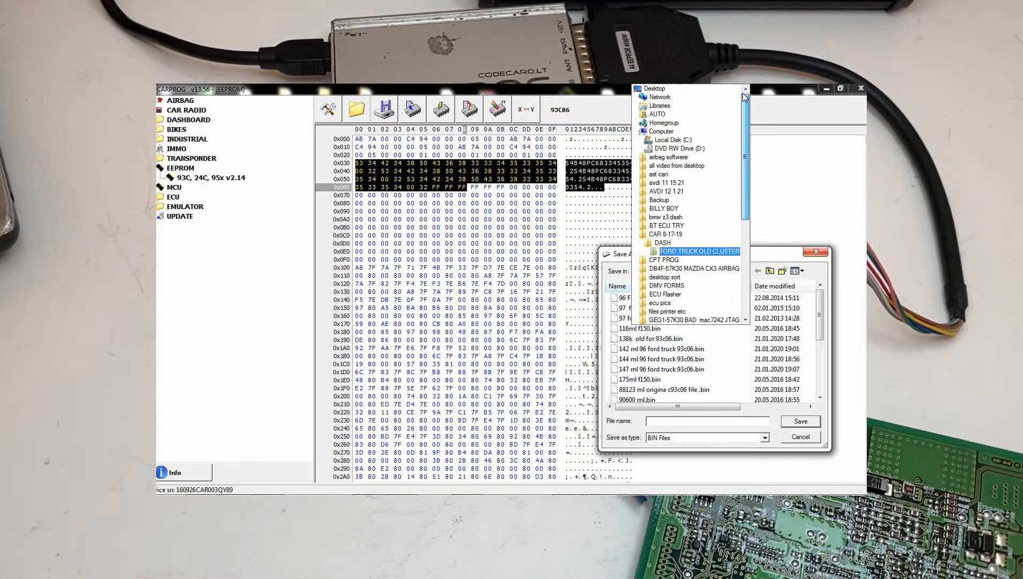
pyautogui.click(654, 88)
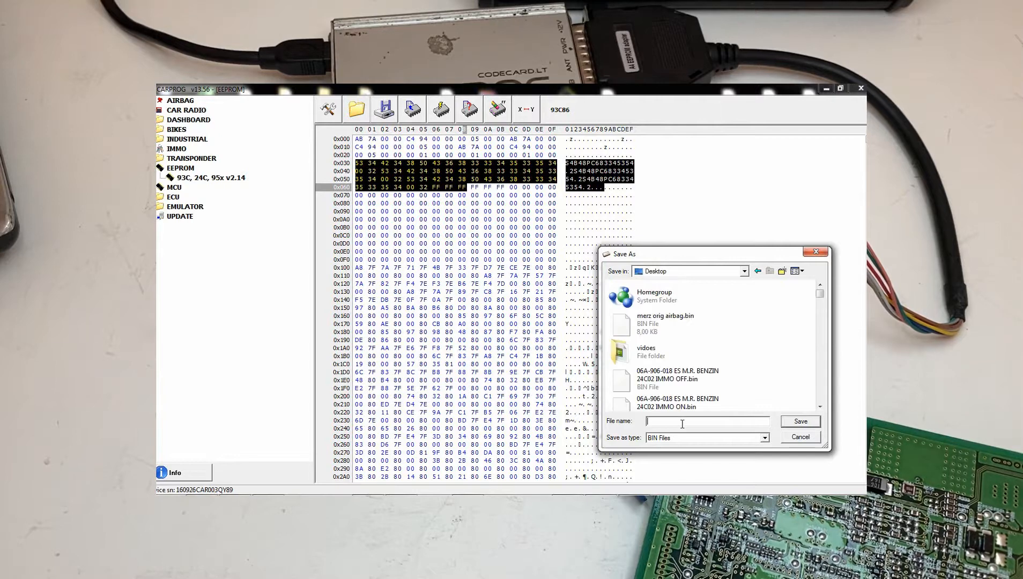
pyautogui.write('subaru ecu')
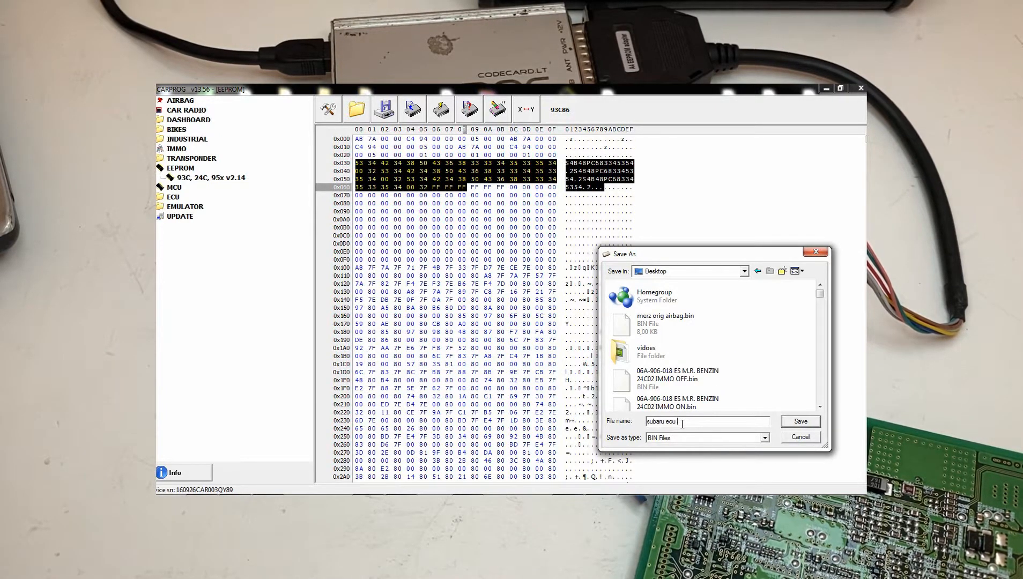
pyautogui.write('org')
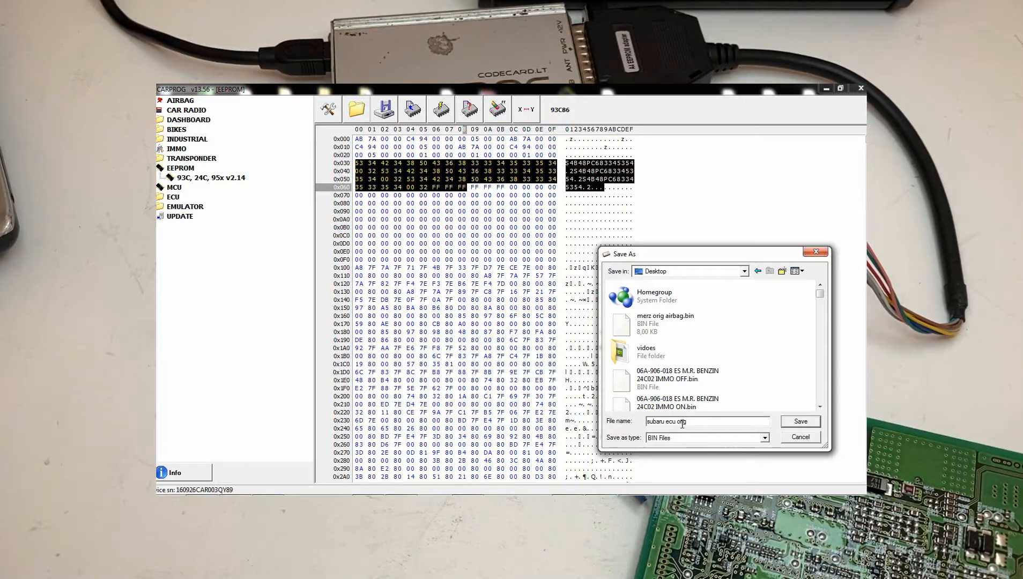
pyautogui.click(798, 420)
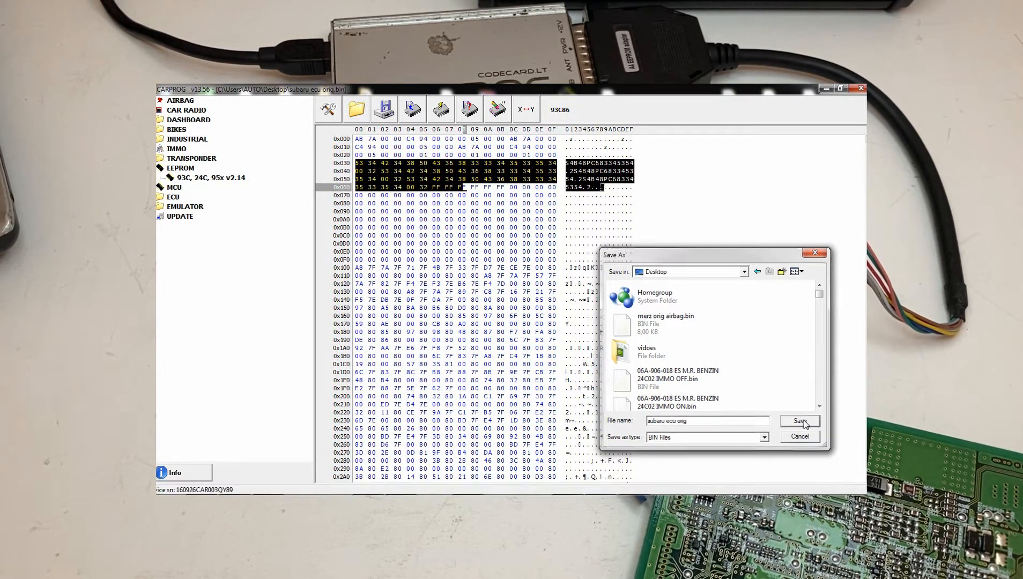
pyautogui.click(799, 420)
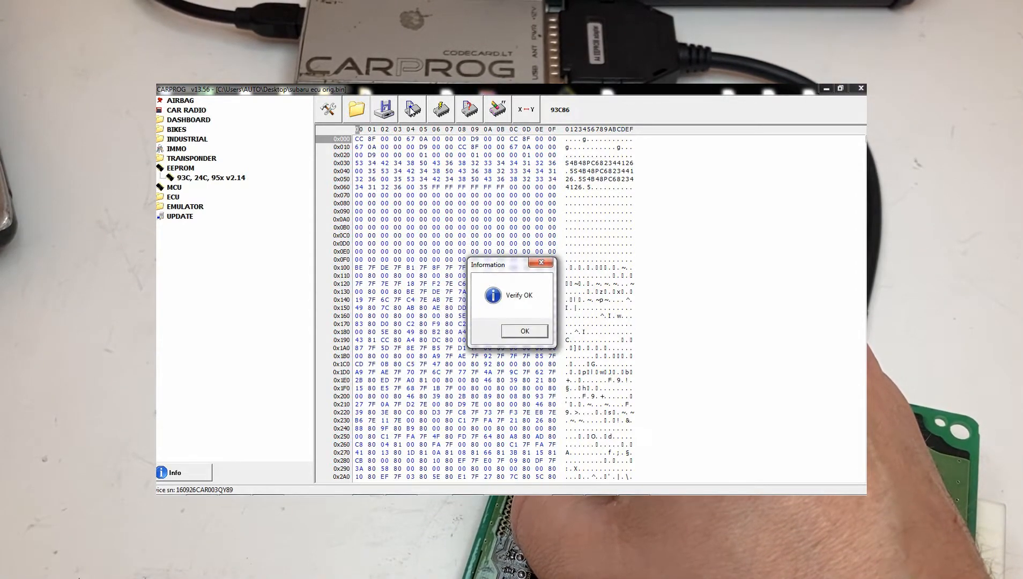
# - Dismiss Verify OK and save the donor's dump as 'subaru ecu new'
pyautogui.click(523, 331)
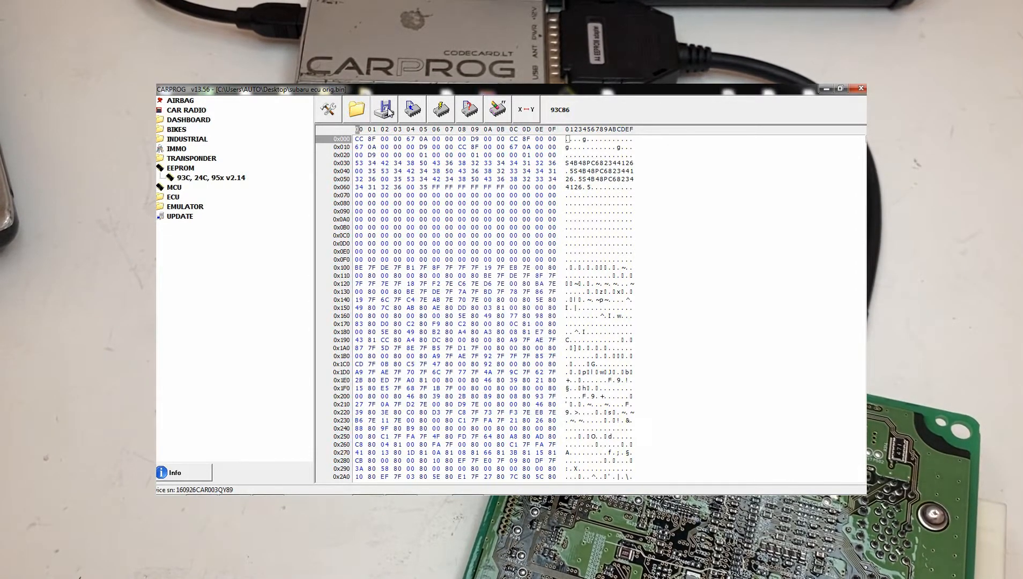
pyautogui.click(383, 109)
pyautogui.write('subaru ecu n')
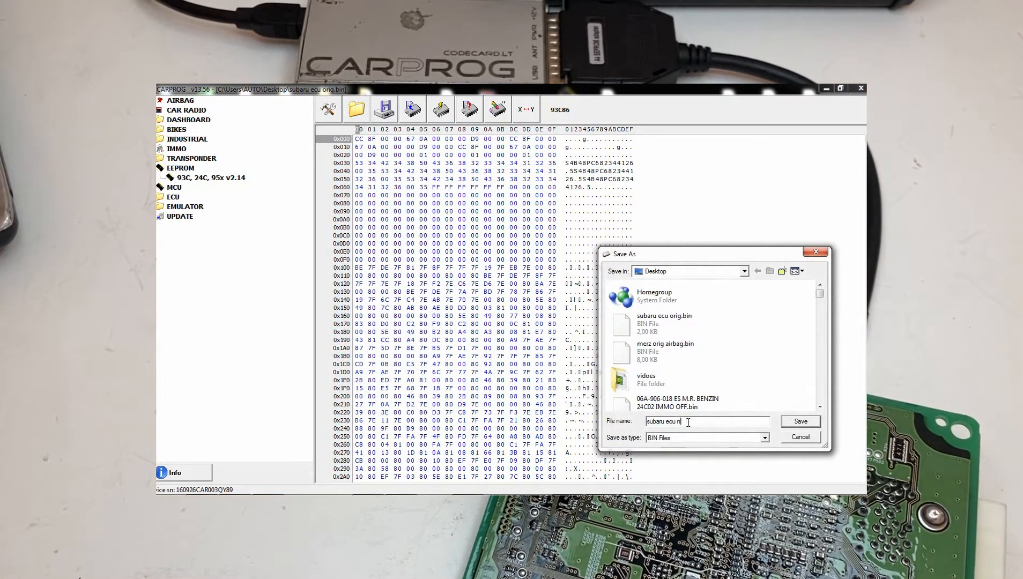
pyautogui.write('ew')
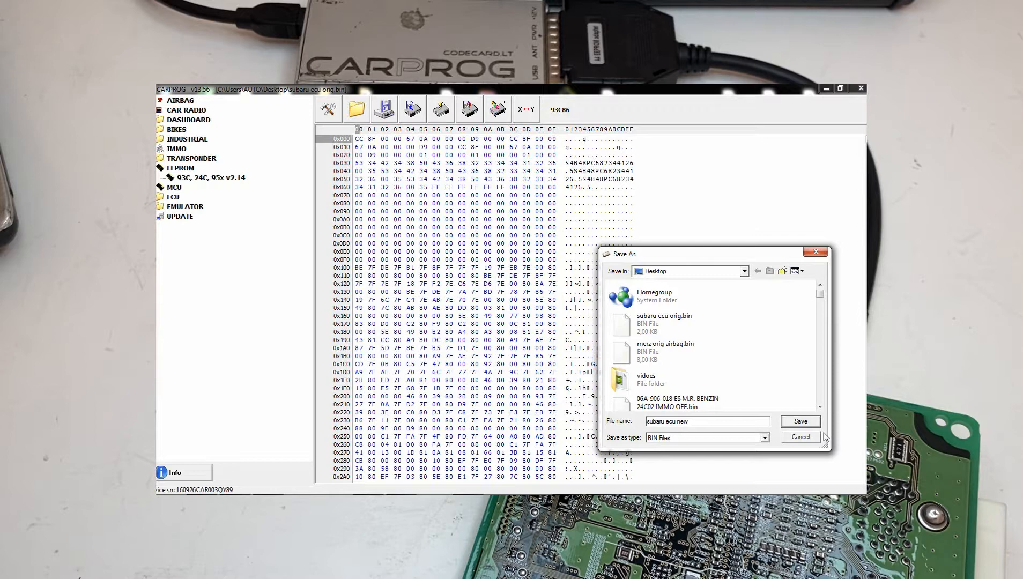
pyautogui.click(799, 420)
pyautogui.write('subaru')
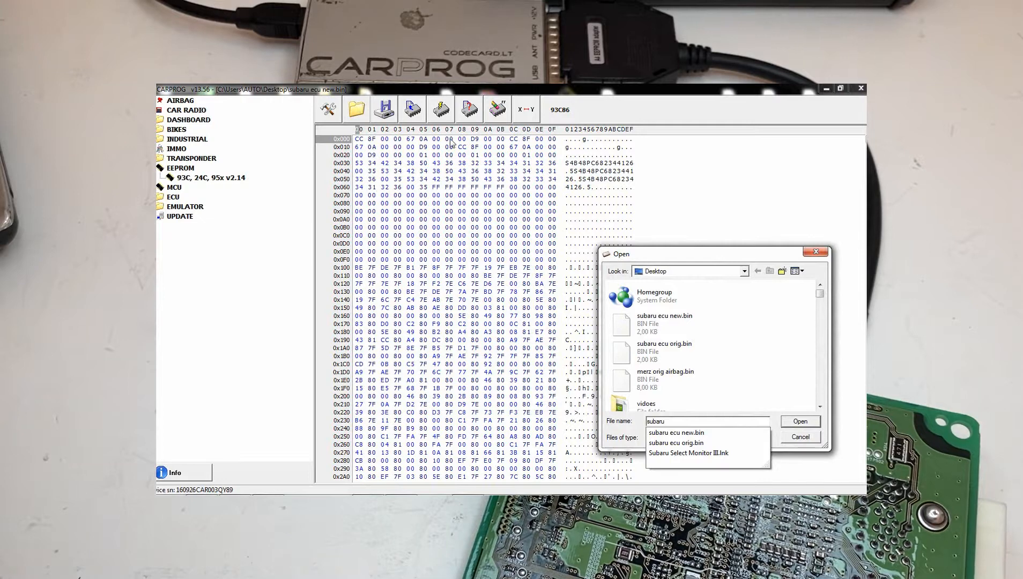
# - Reopen 'subaru ecu orig.bin' from the Desktop in the hex editor
pyautogui.click(675, 442)
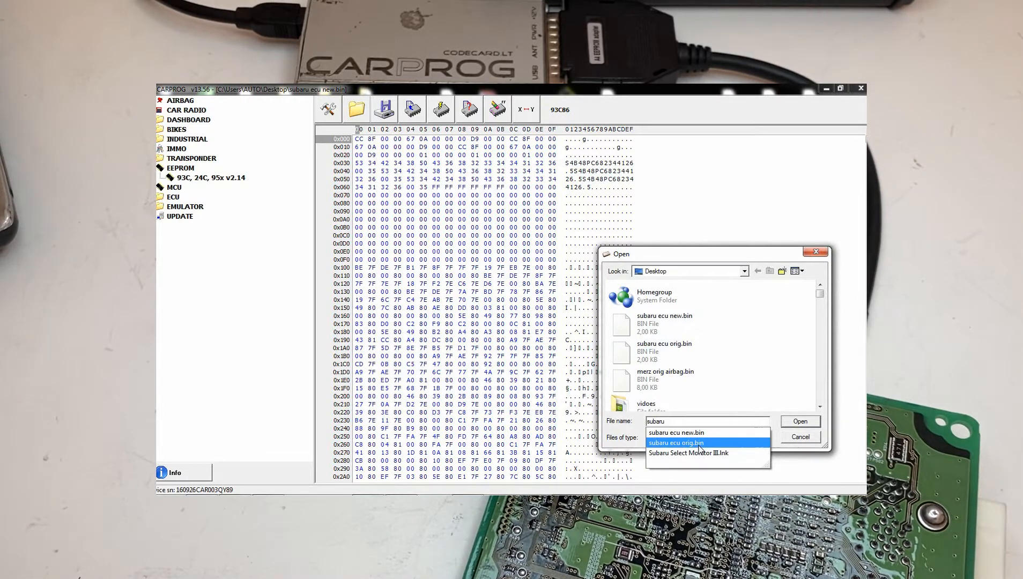
pyautogui.click(676, 443)
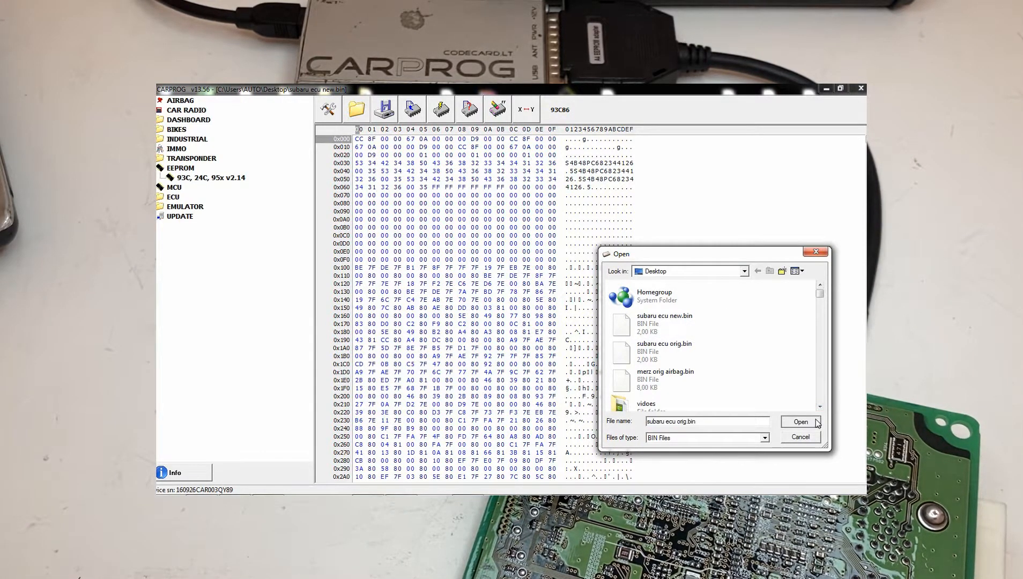
pyautogui.click(800, 421)
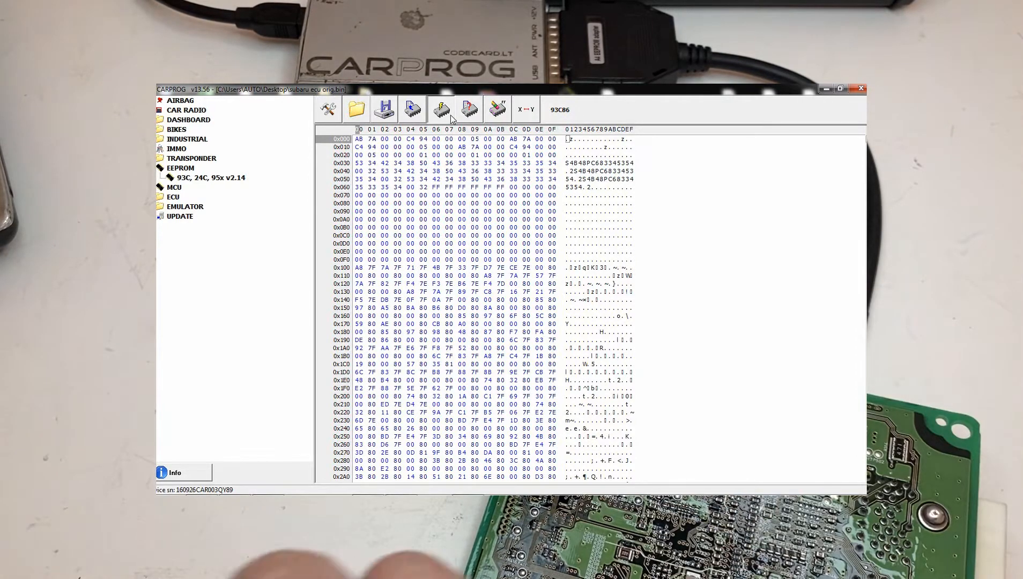
# - Write the original dump to the chip twice, dismissing the Verify ERROR both times
pyautogui.click(439, 109)
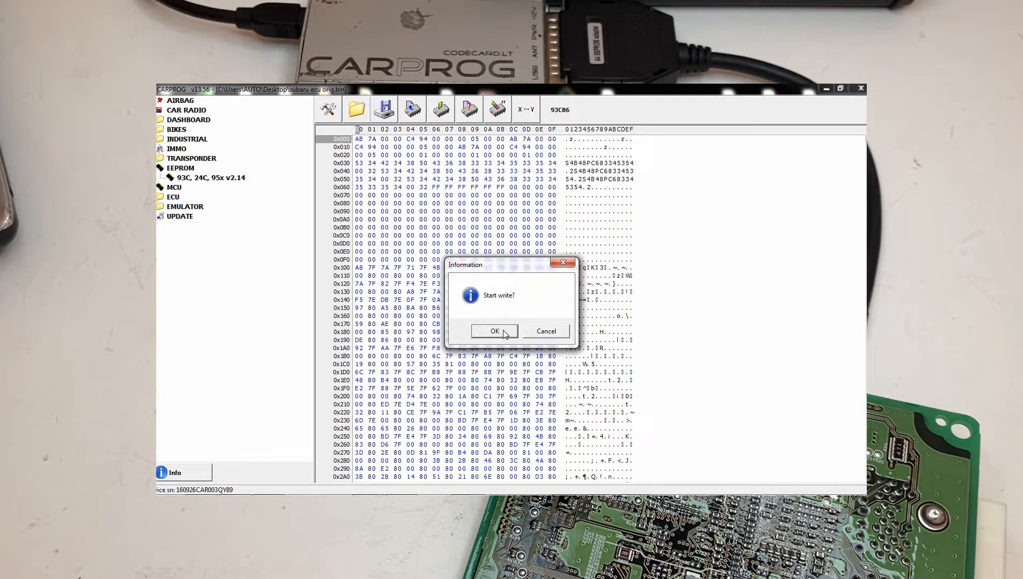
pyautogui.click(493, 331)
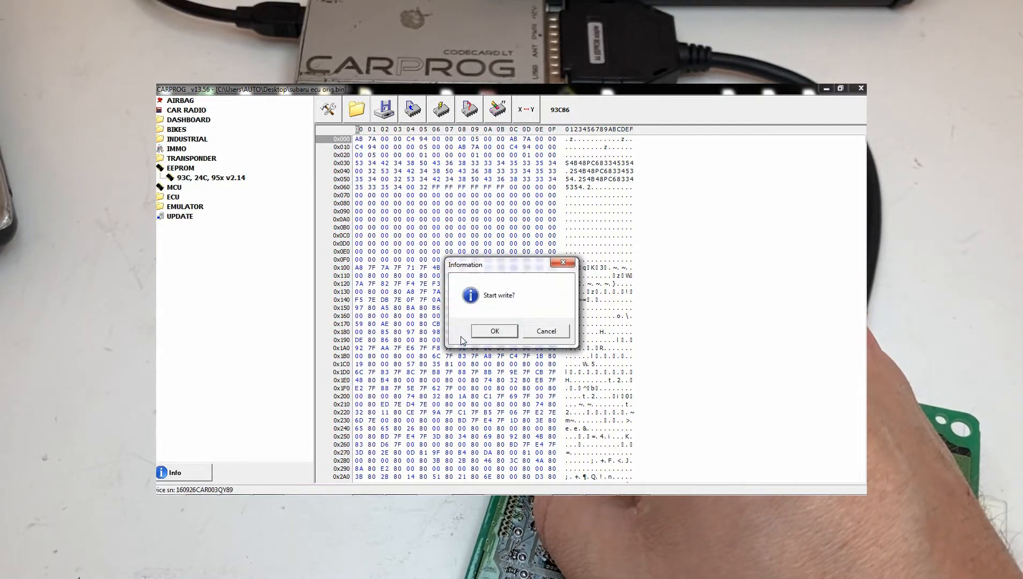
pyautogui.click(493, 331)
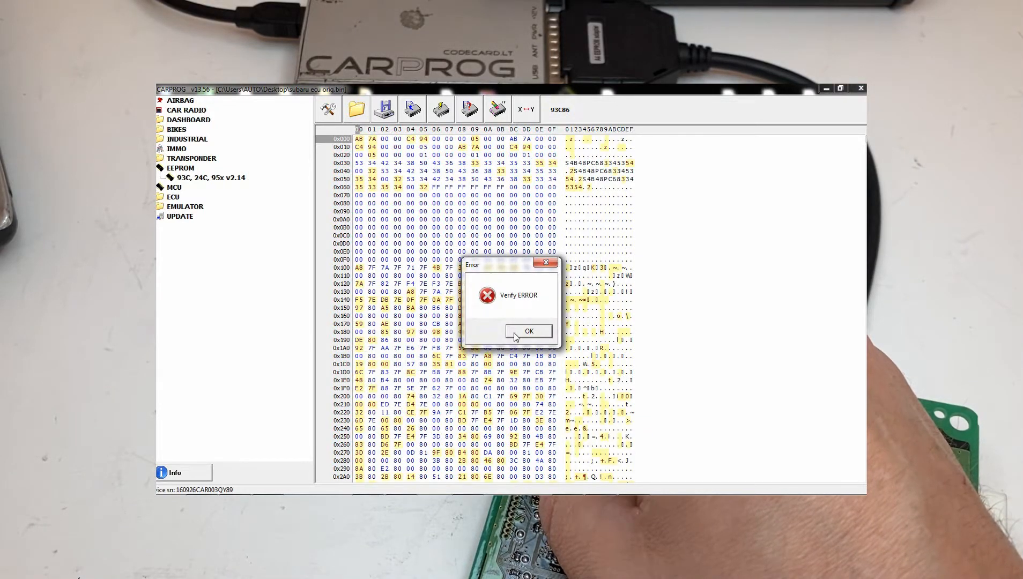
pyautogui.click(529, 331)
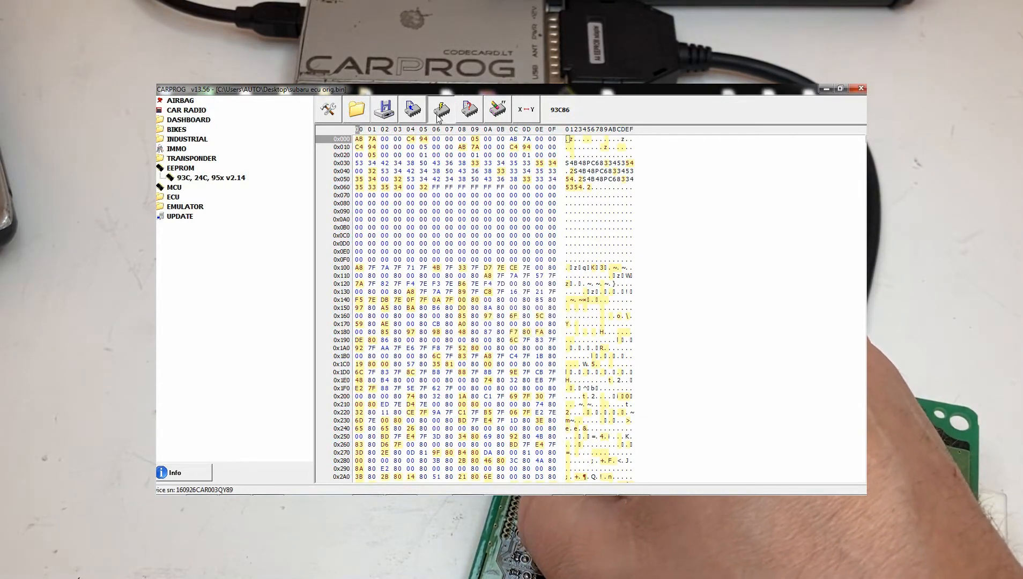
pyautogui.click(441, 108)
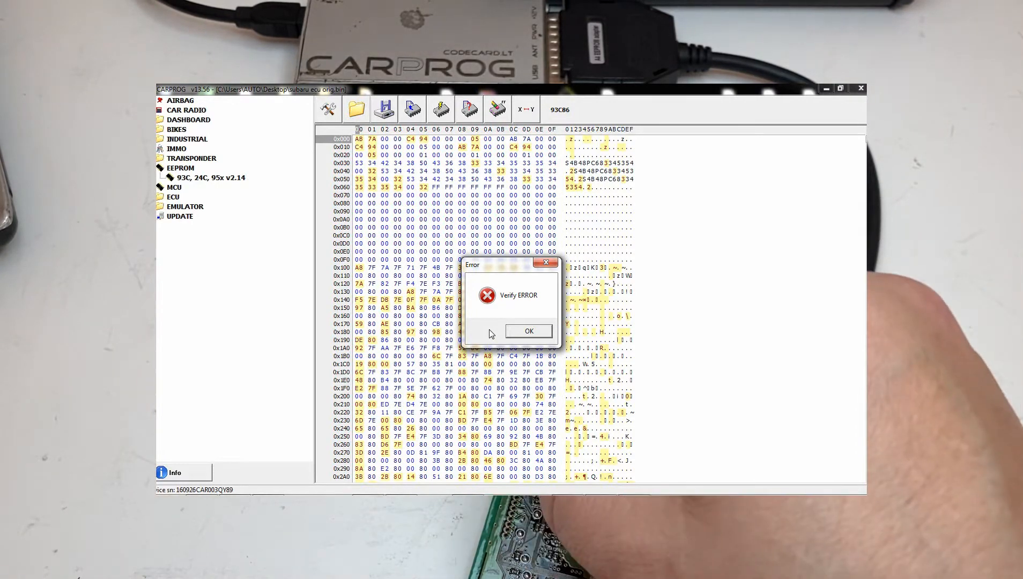
pyautogui.click(527, 330)
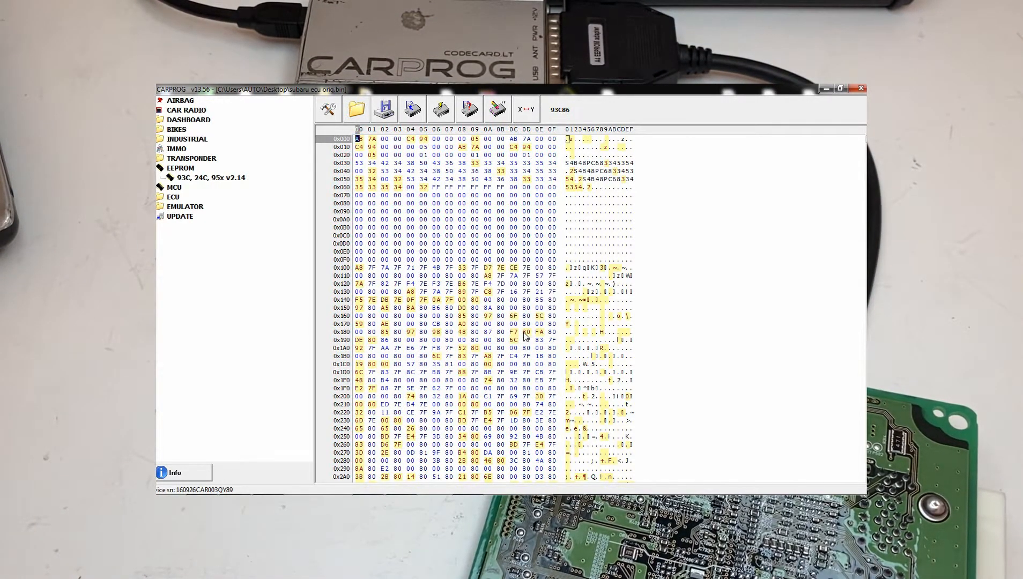
# - Start another write of the original dump and confirm the Start write? prompt
pyautogui.click(497, 109)
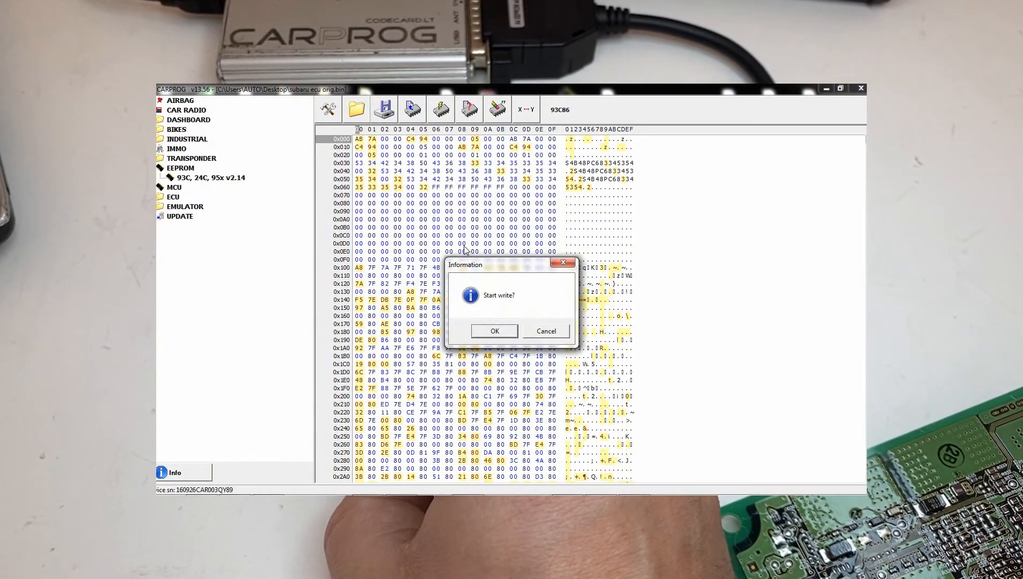
pyautogui.click(493, 331)
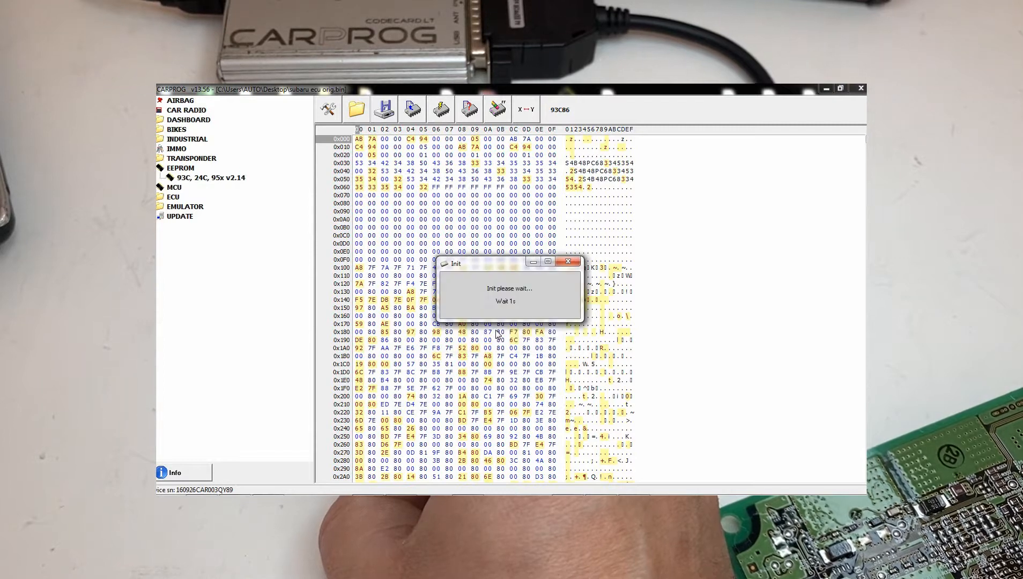